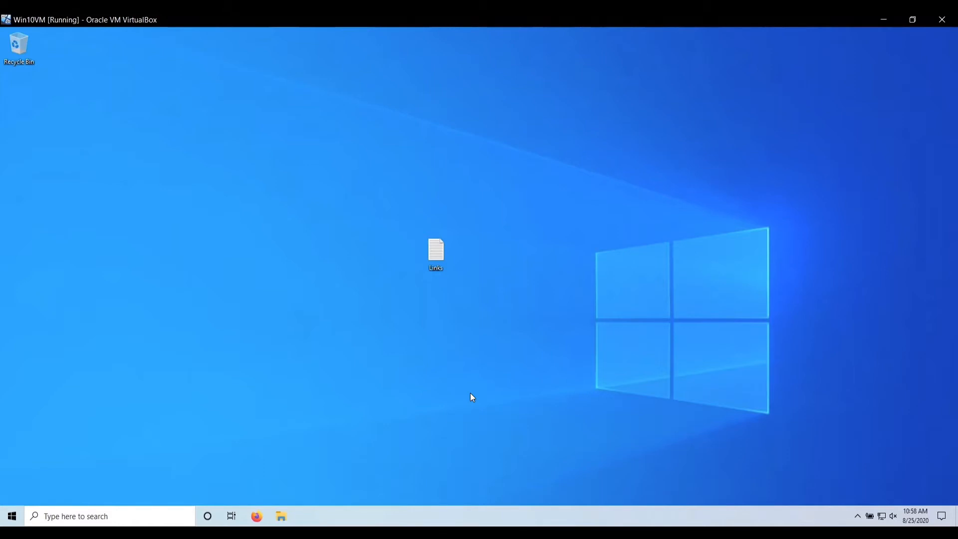
Open the Links notes from the desktop in Notepad, showing the Base R and RStudio addresses
click(436, 251)
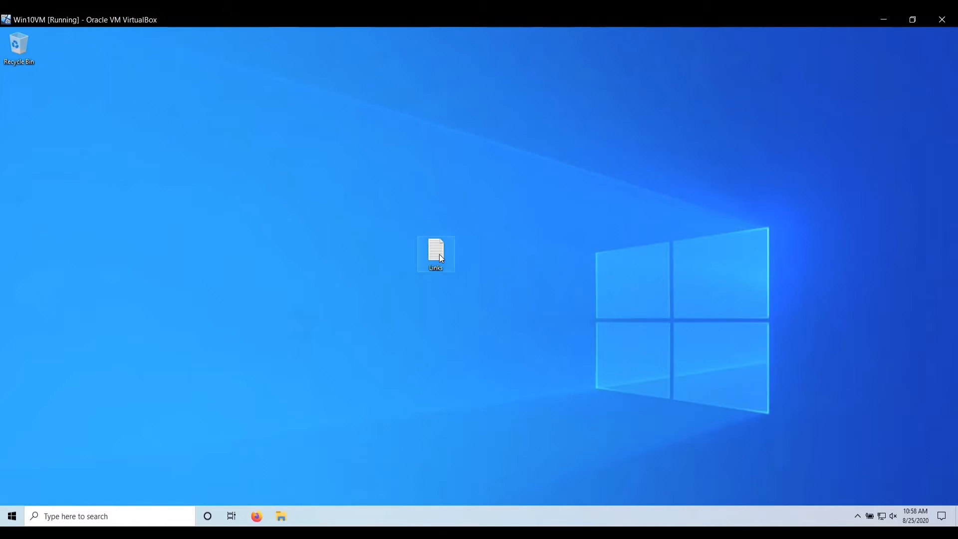
right_click(237, 162)
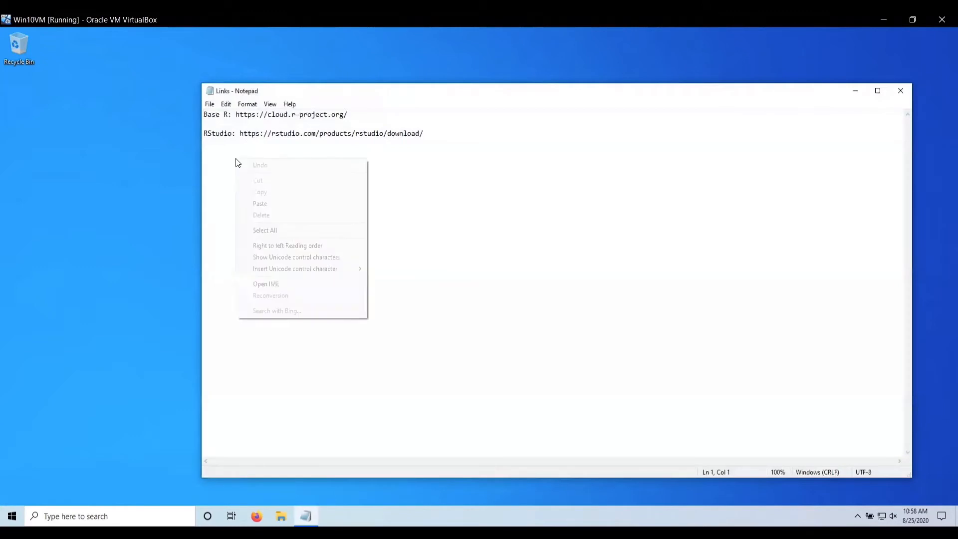
click(261, 133)
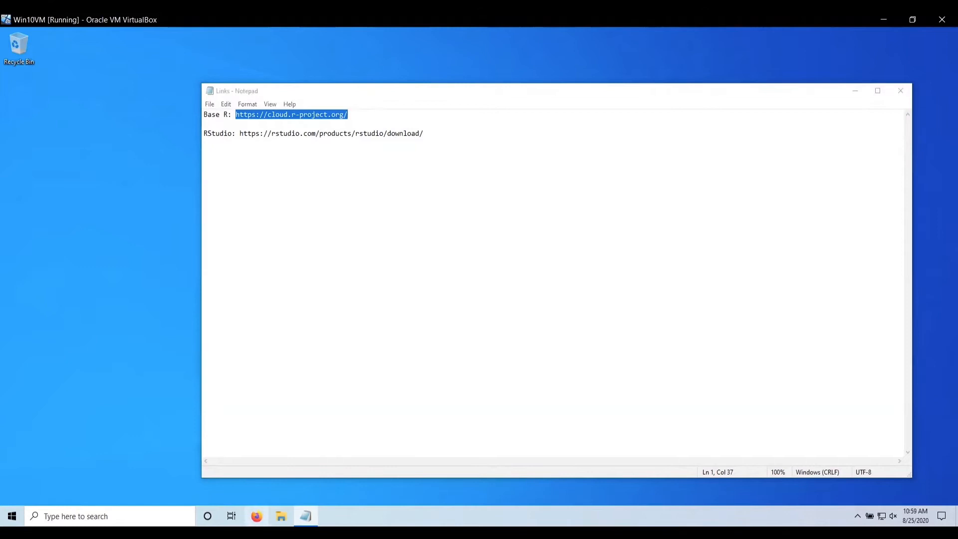
Browse cloud.r-project.org to the base Windows distribution and request R-4.0.2-win.exe
click(257, 516)
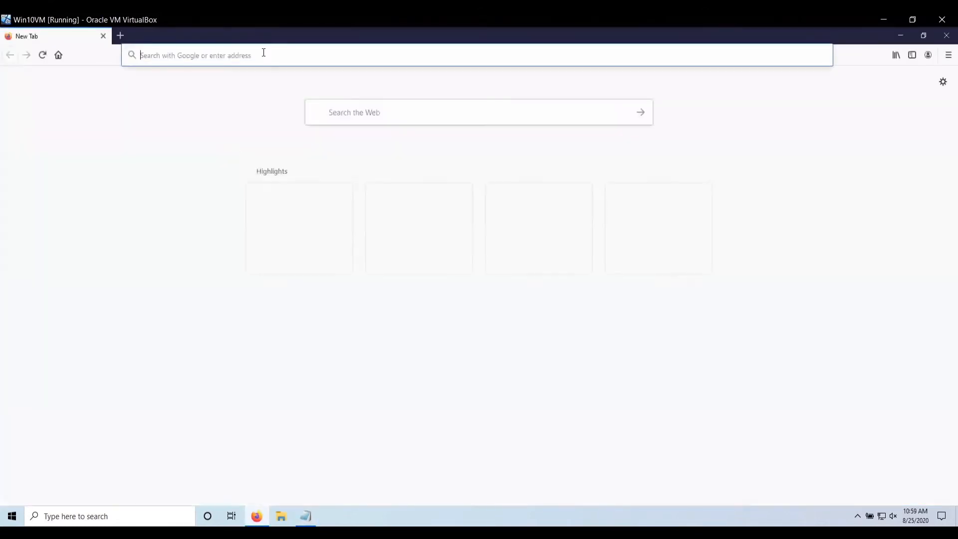
text(https://cloud.r-project.org)
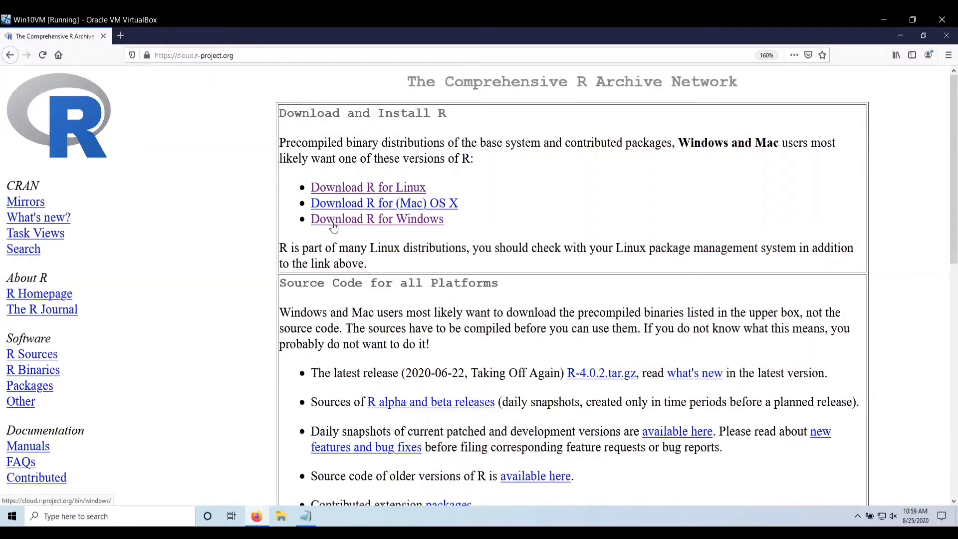
click(376, 218)
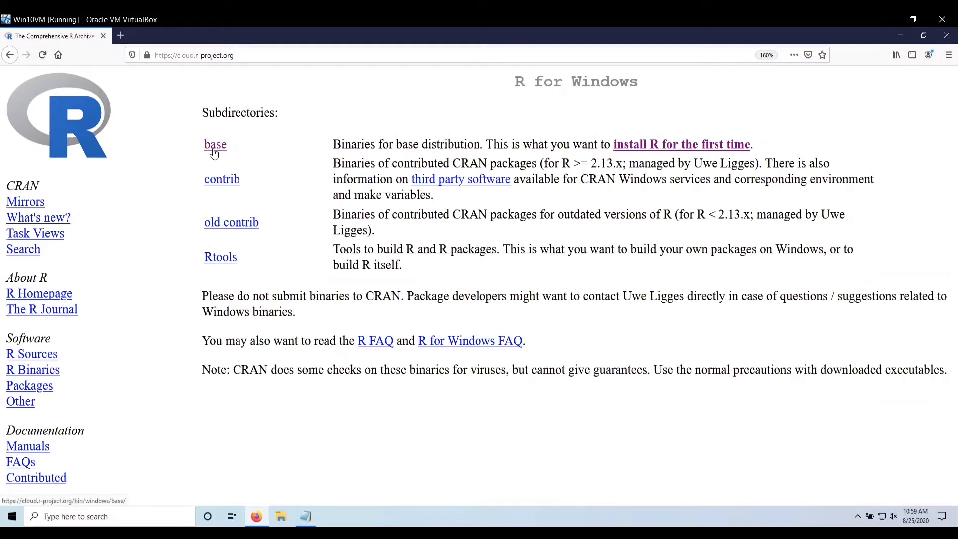
click(214, 144)
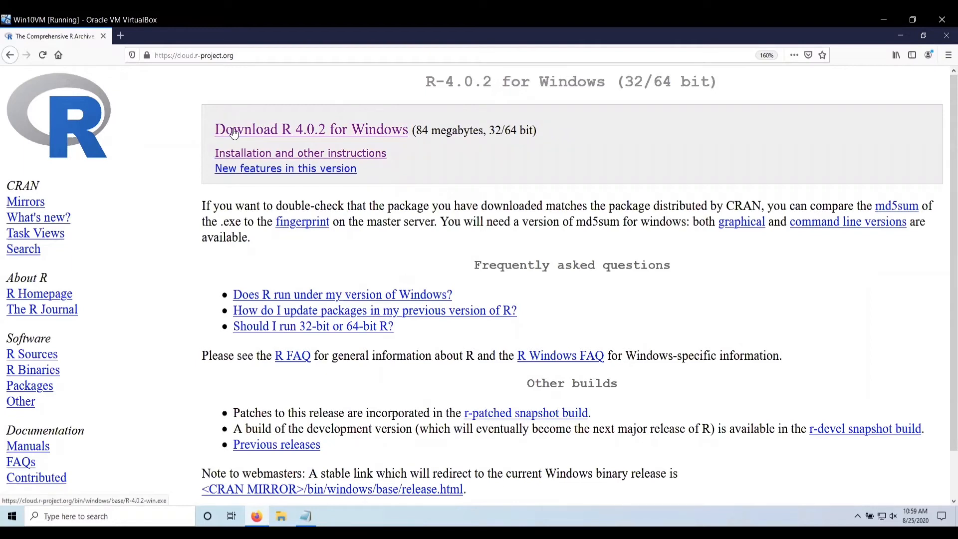
click(311, 129)
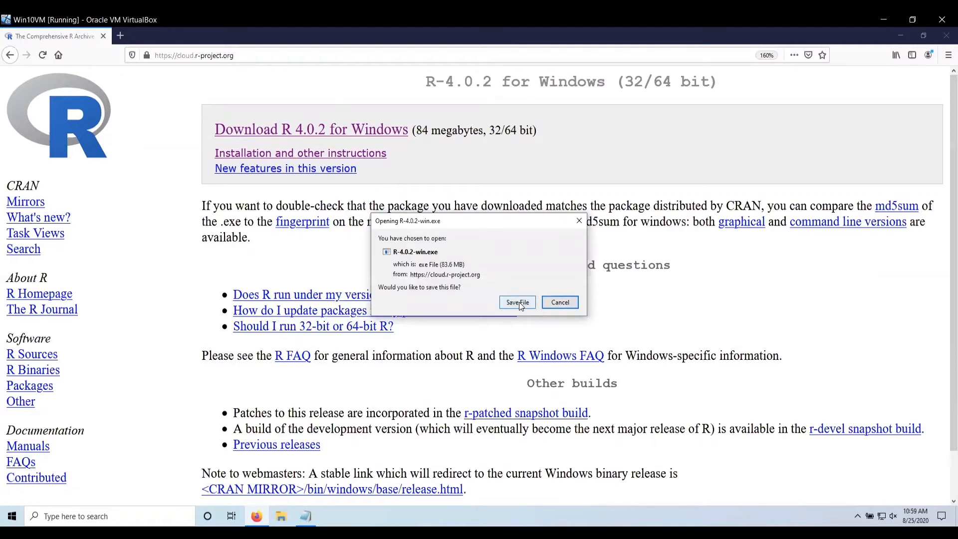
Save R-4.0.2-win.exe, run it from Downloads and allow it in User Account Control
click(516, 301)
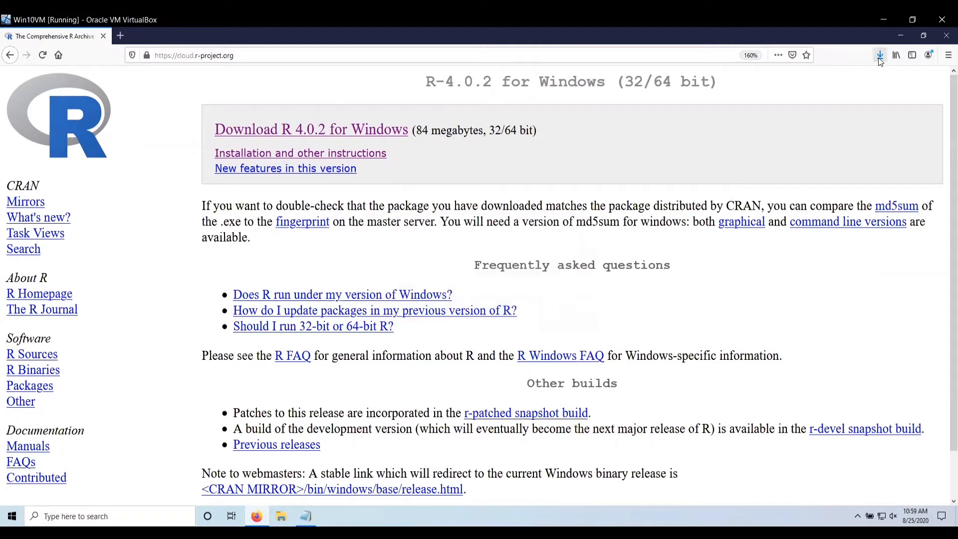
click(881, 55)
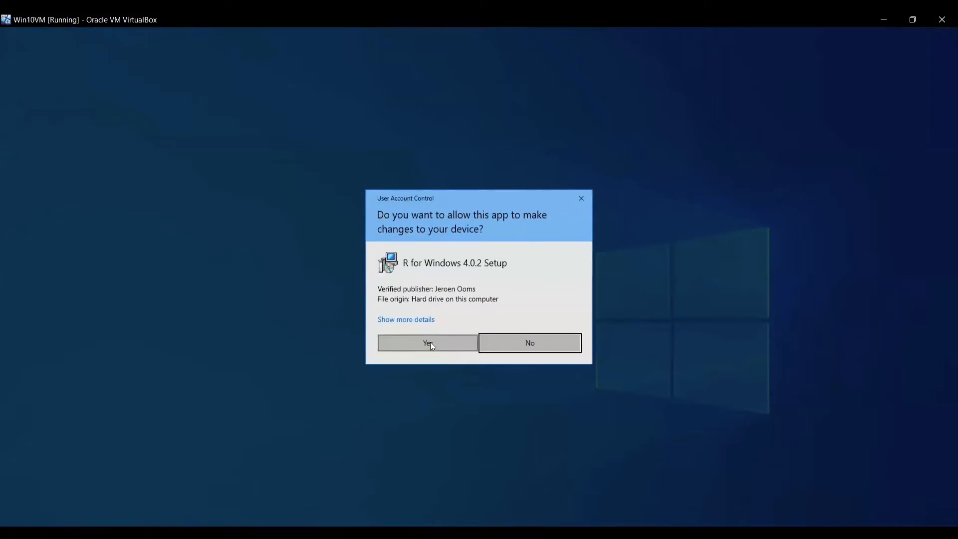
click(427, 343)
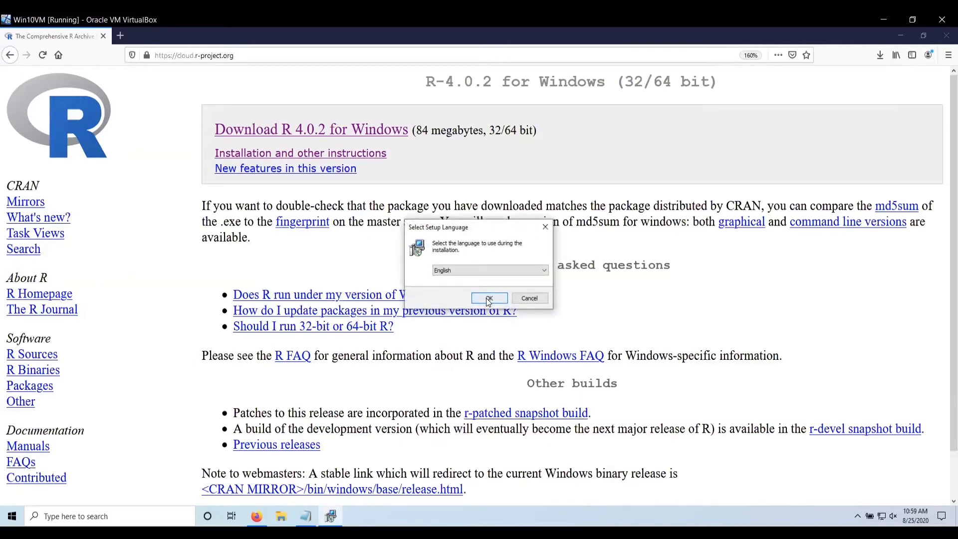
Install R 4.0.2 in English with the default folder, components, startup options and tasks, then finish
click(489, 299)
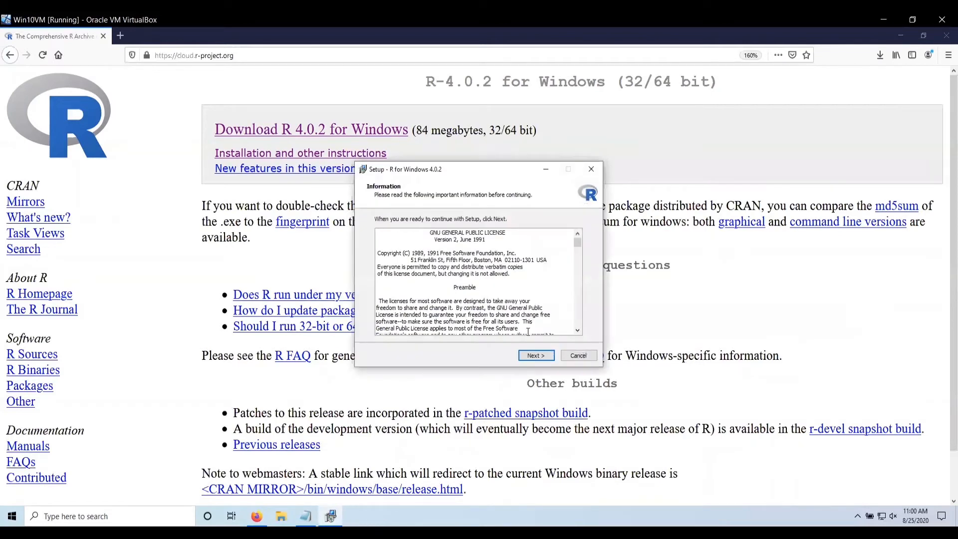
click(537, 356)
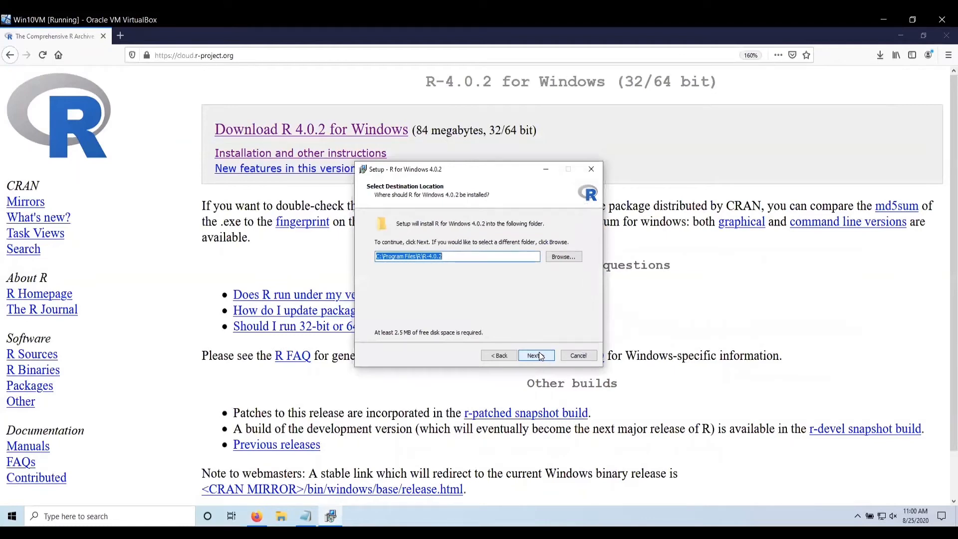
click(532, 355)
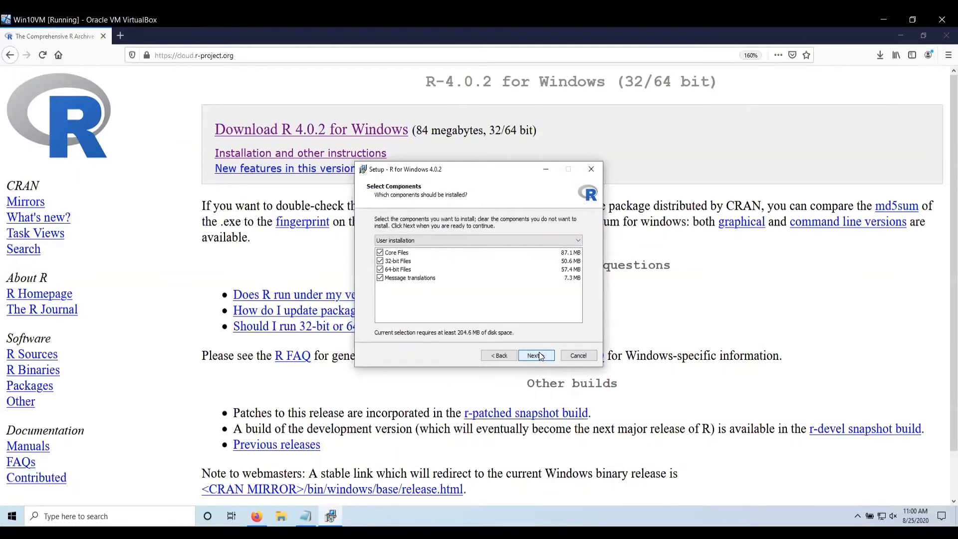
click(532, 355)
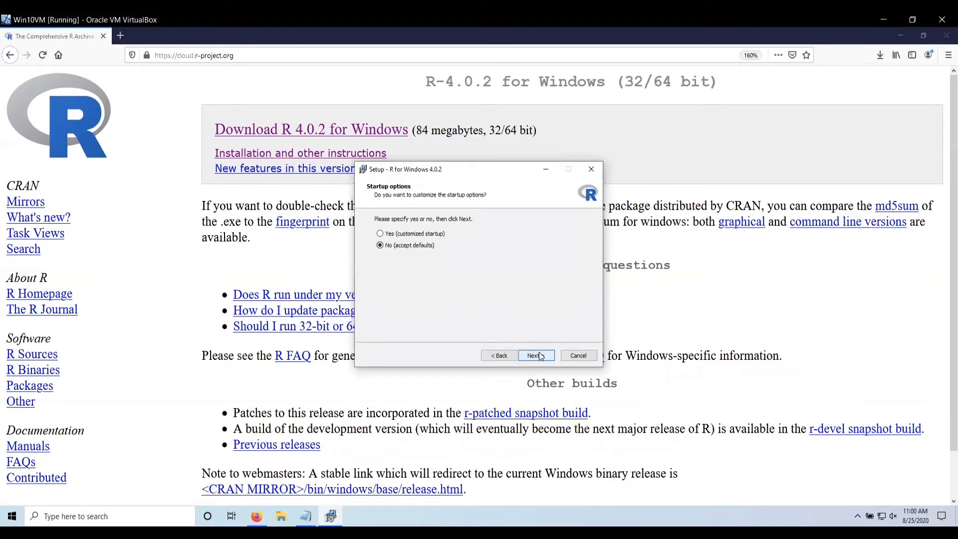
click(533, 355)
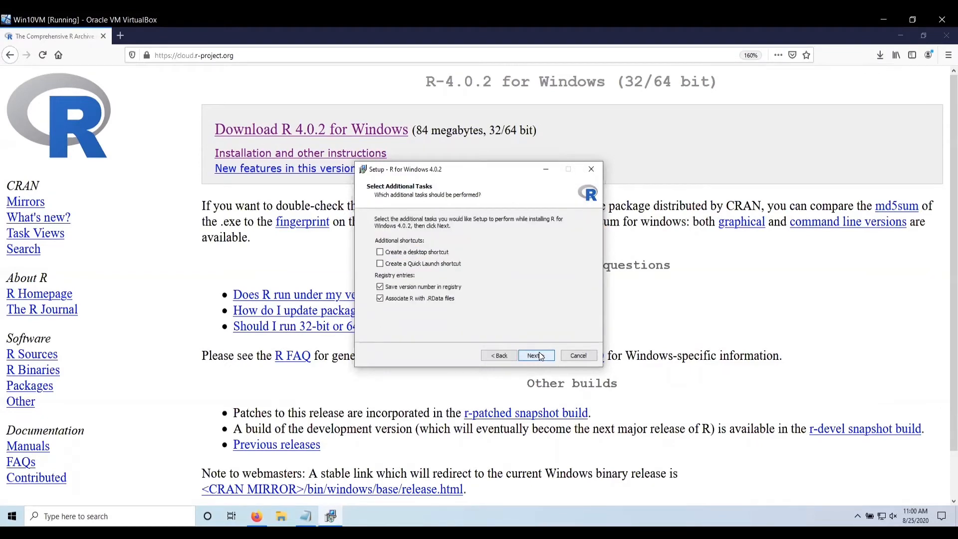
click(534, 355)
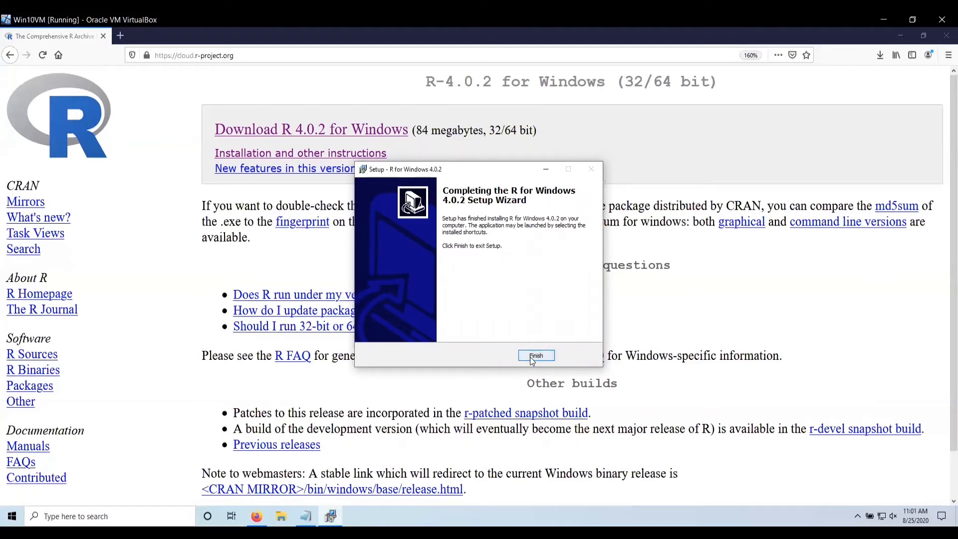
click(536, 356)
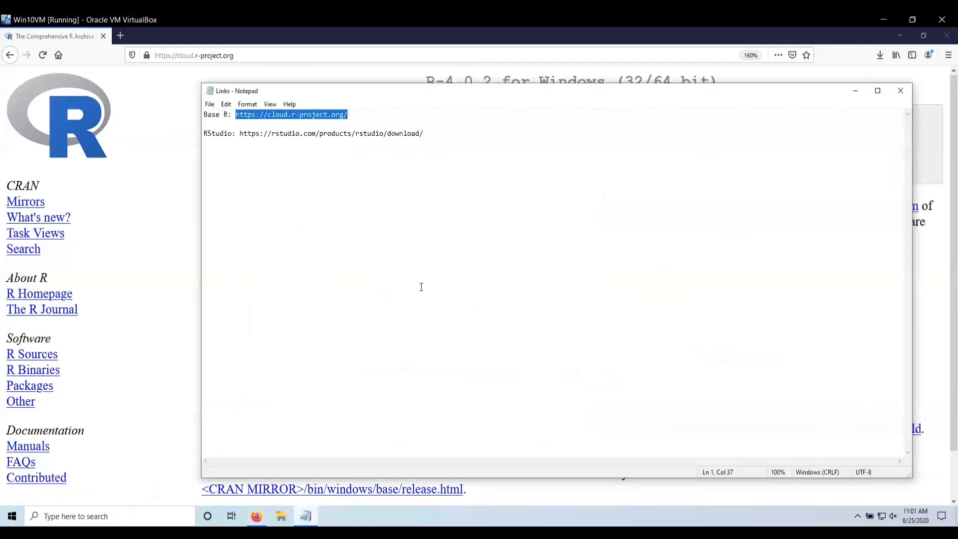
Copy the RStudio address from the notes and load it in a new Firefox tab
drag(239, 133, 324, 133)
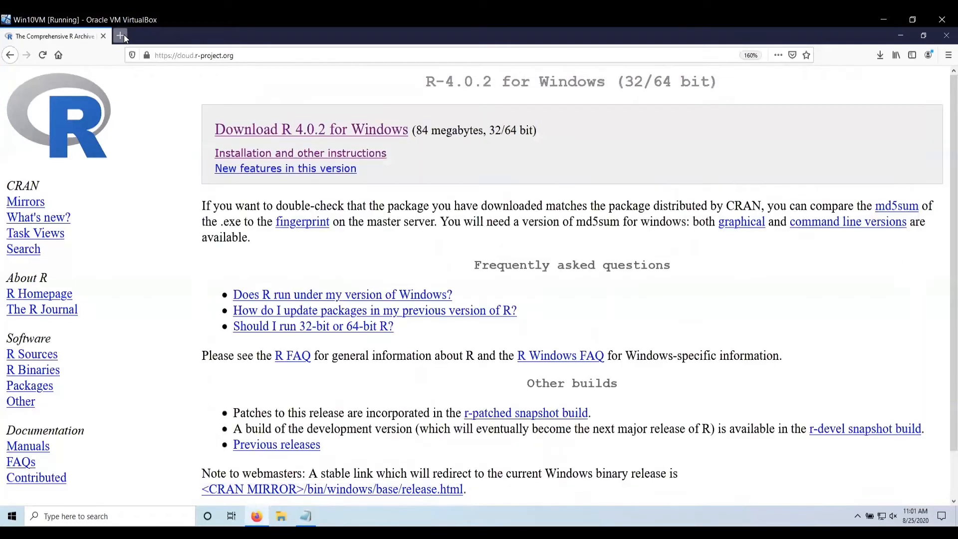
click(120, 36)
text(https://rstudio.com/products/rstudio/download/)
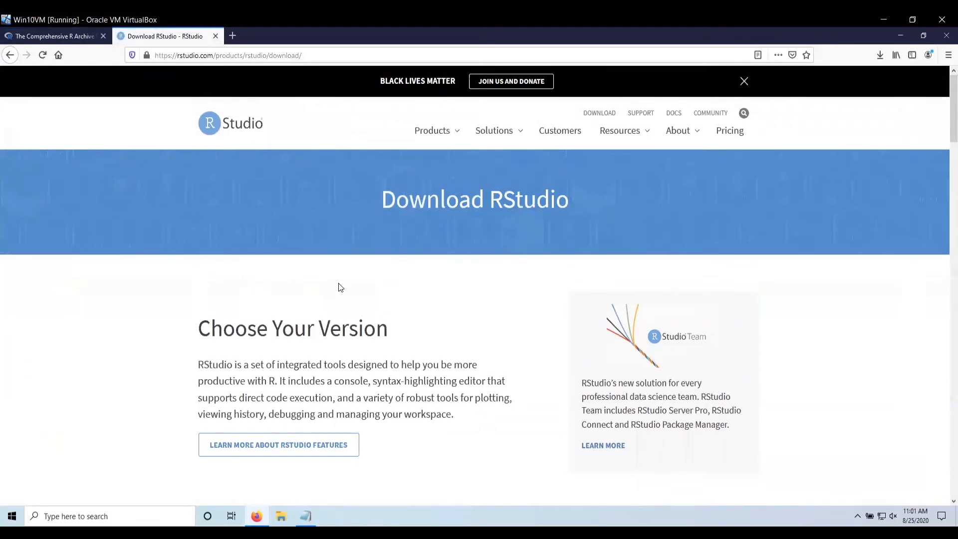
Request the free RStudio Desktop Windows installer RStudio-1.3.1073.exe
scroll(down, 3)
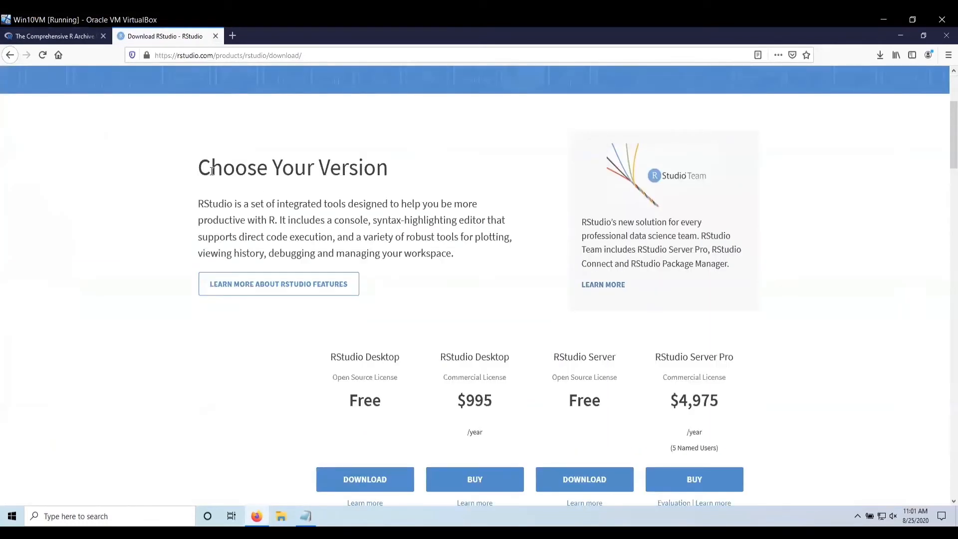
scroll(down, 3)
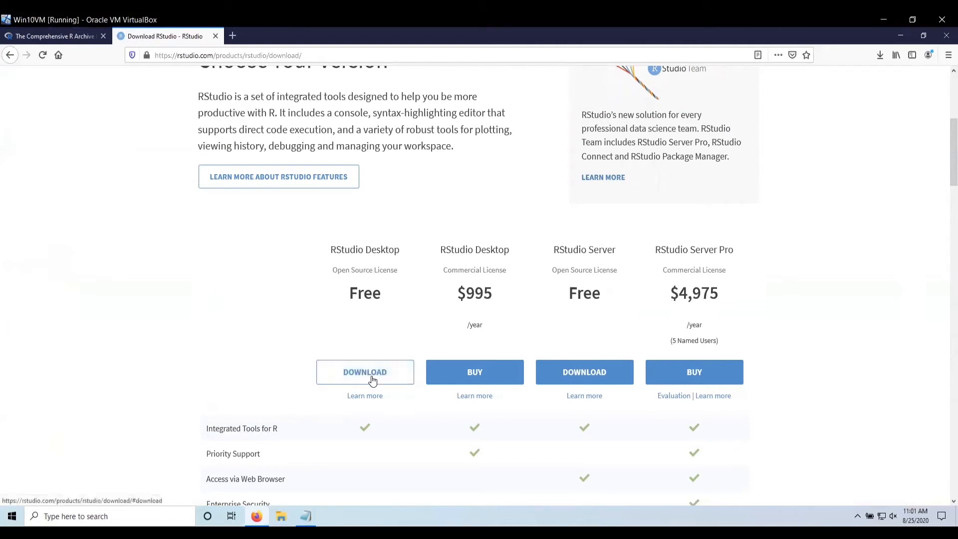
click(365, 373)
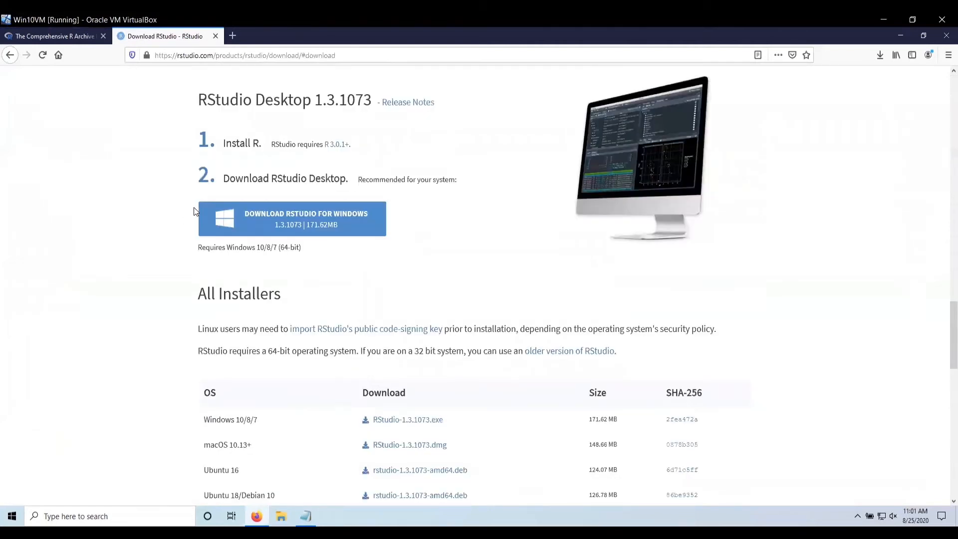
mouse_move(283, 222)
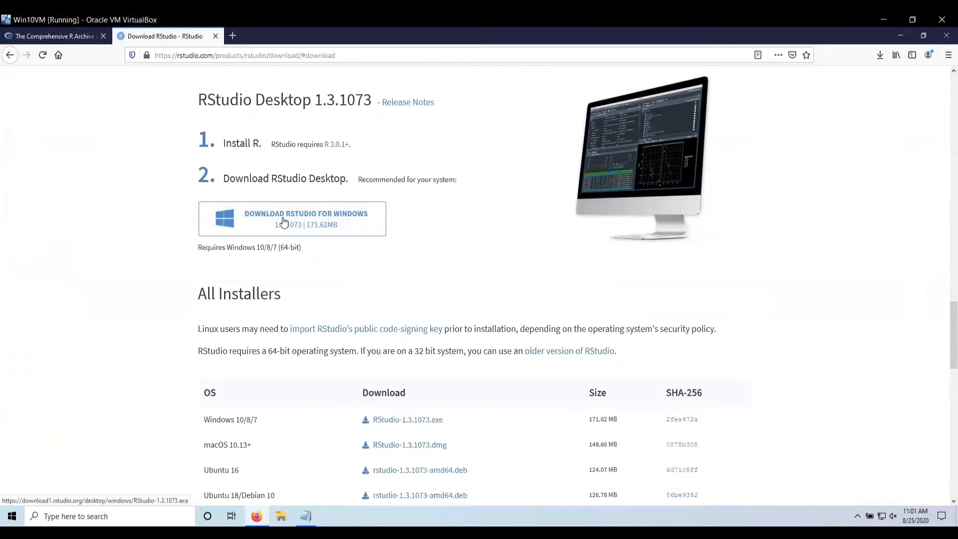
click(292, 219)
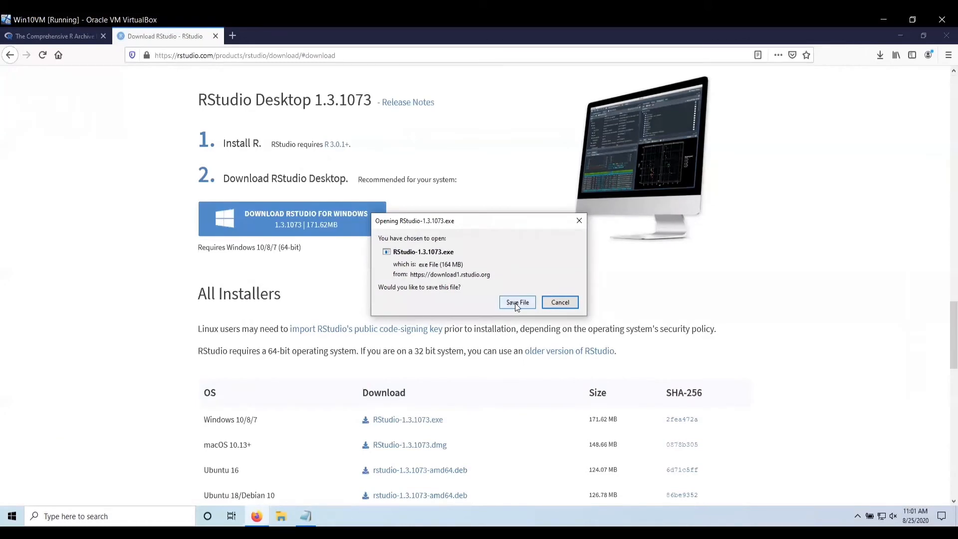
Save RStudio-1.3.1073.exe and watch its progress in the Downloads panel
click(517, 301)
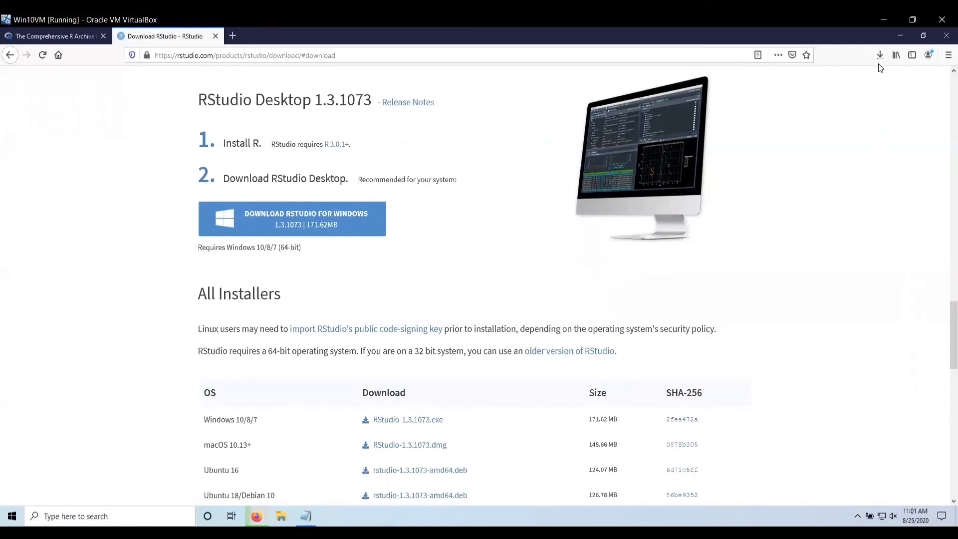
click(881, 55)
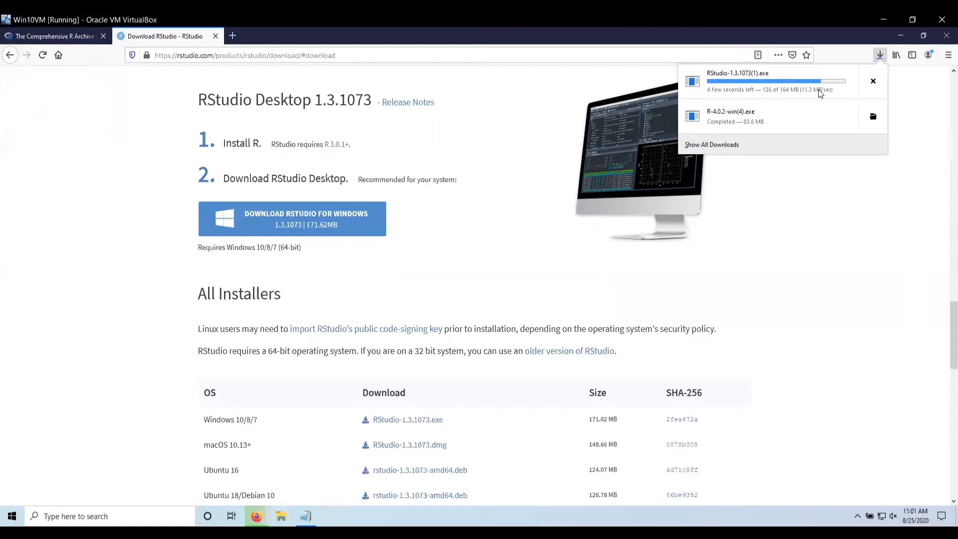
mouse_move(809, 91)
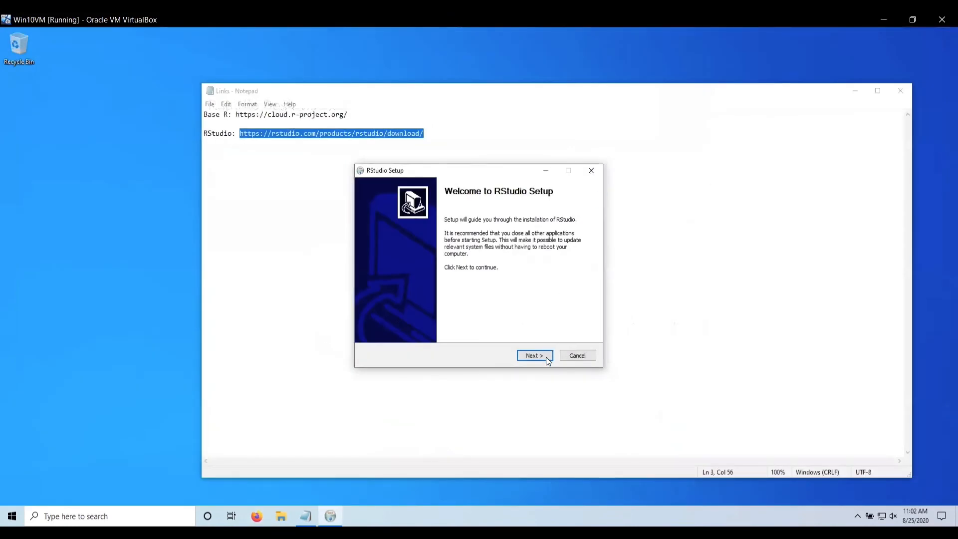
mouse_move(480, 294)
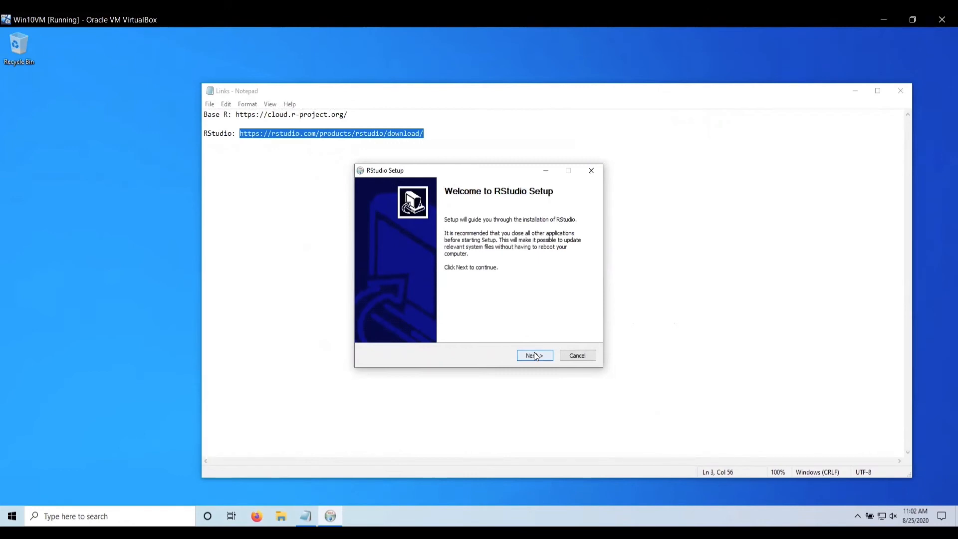
Install RStudio into C:\Program Files\RStudio and close the finished setup
click(534, 355)
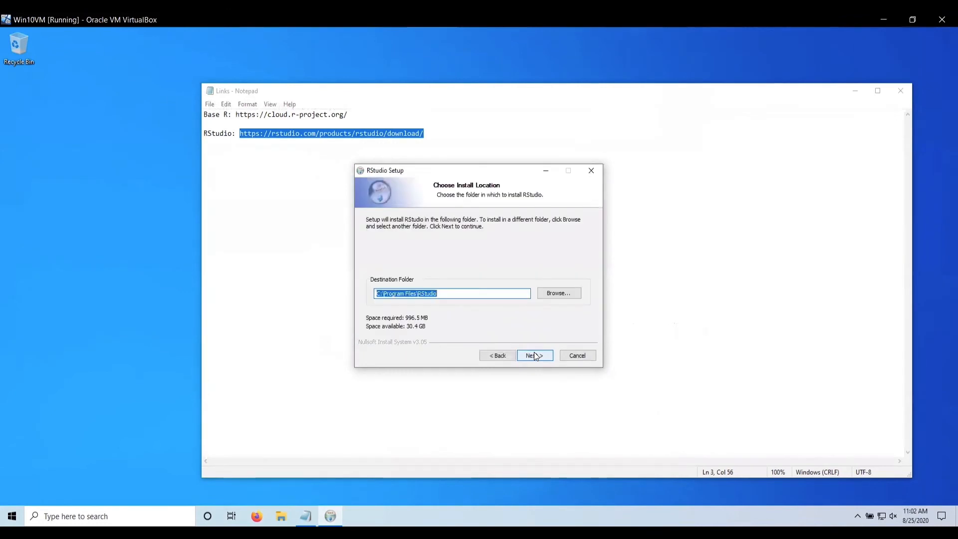
click(535, 355)
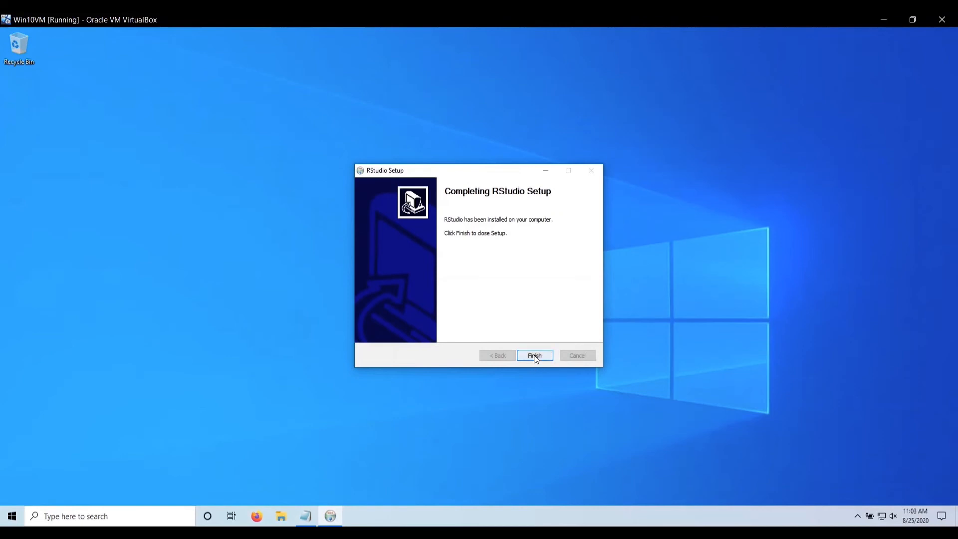
click(533, 355)
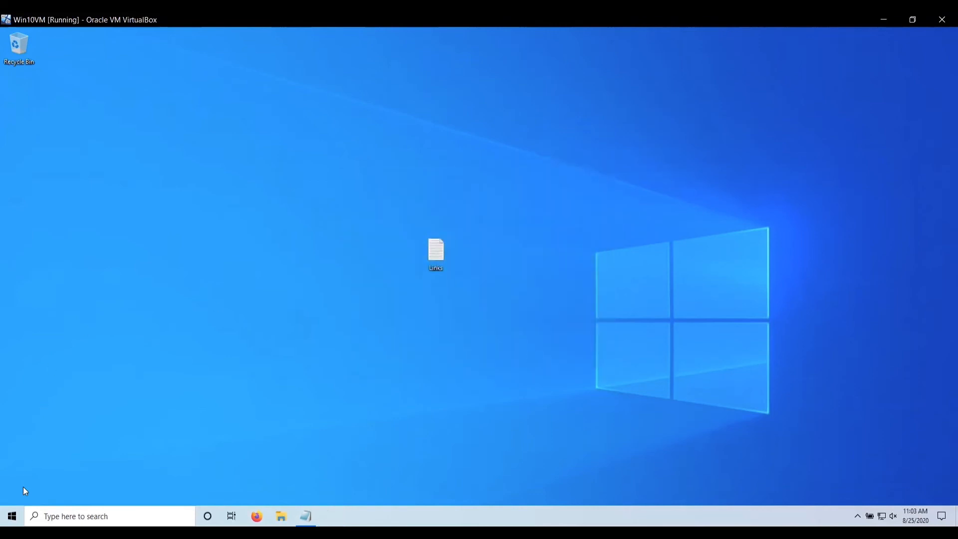
Launch RStudio from Recently added in the Start menu
click(11, 516)
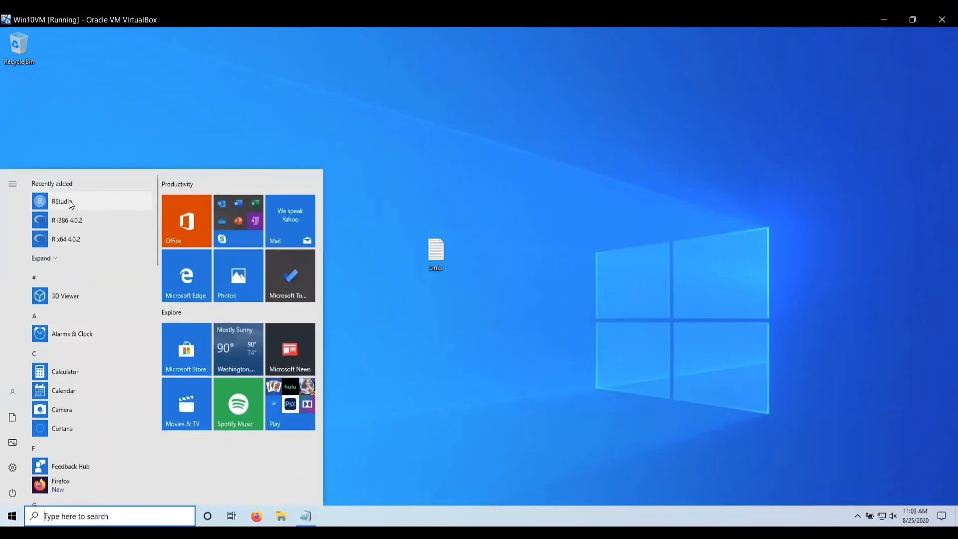
click(11, 516)
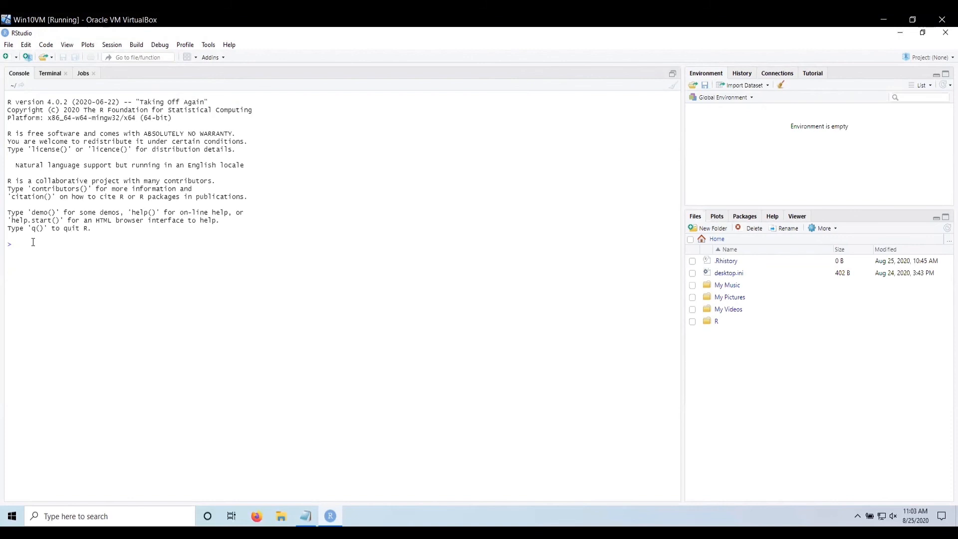
Enter demo() at the RStudio console prompt running R 4.0.2
text(demo())
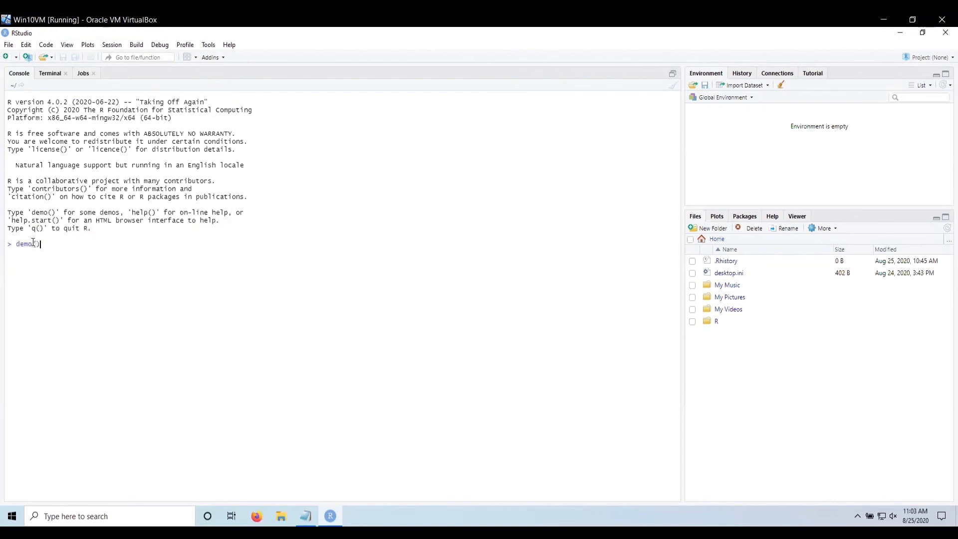